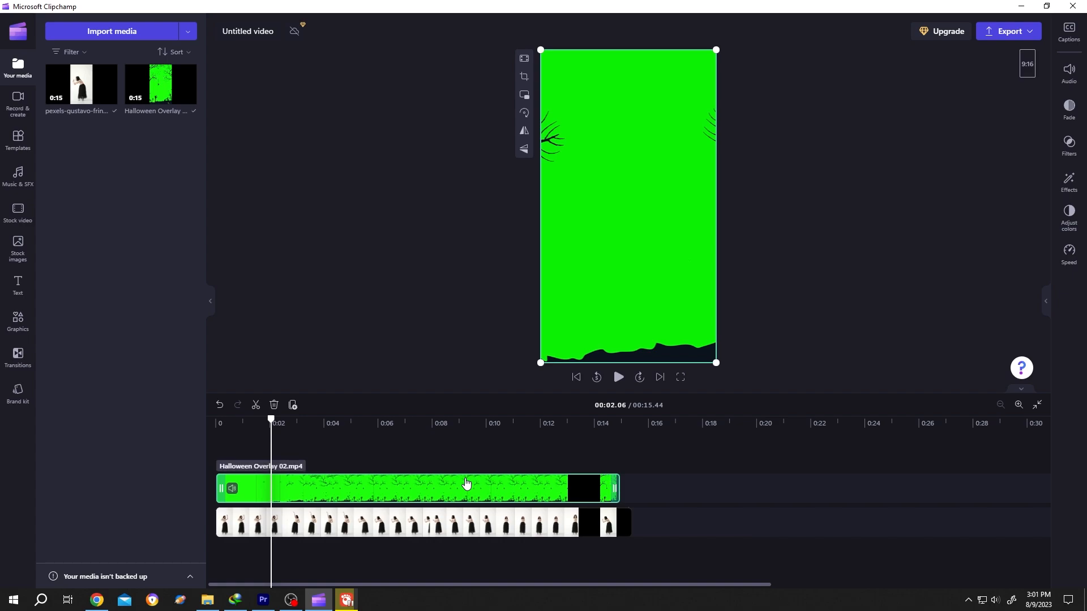
# Select the overlay clip, apply the Green screen effect and raise the threshold nearly to maximum.
pyautogui.click(617, 377)
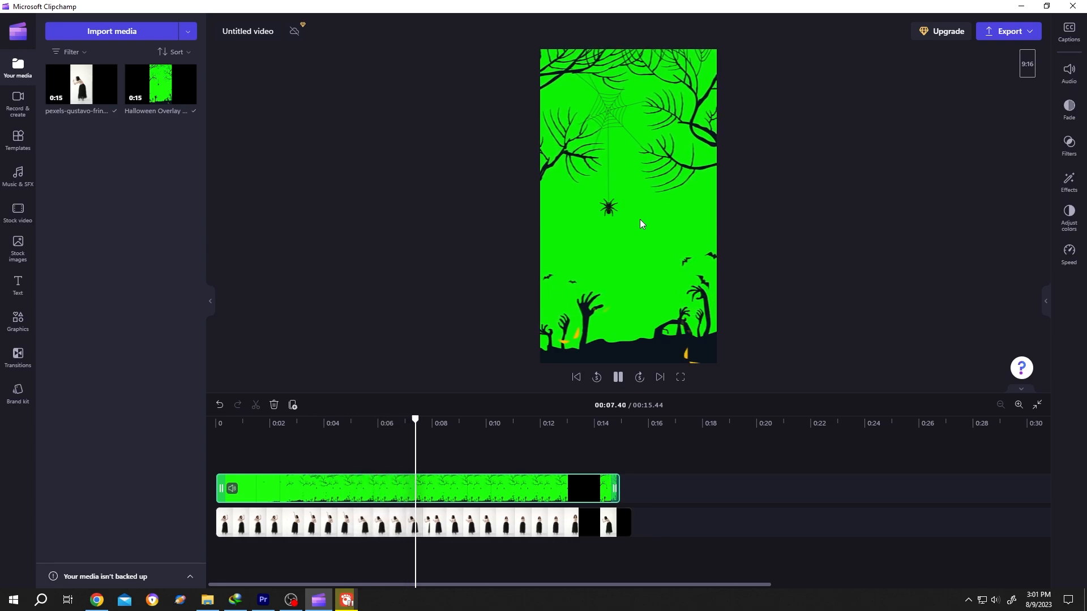
pyautogui.click(444, 488)
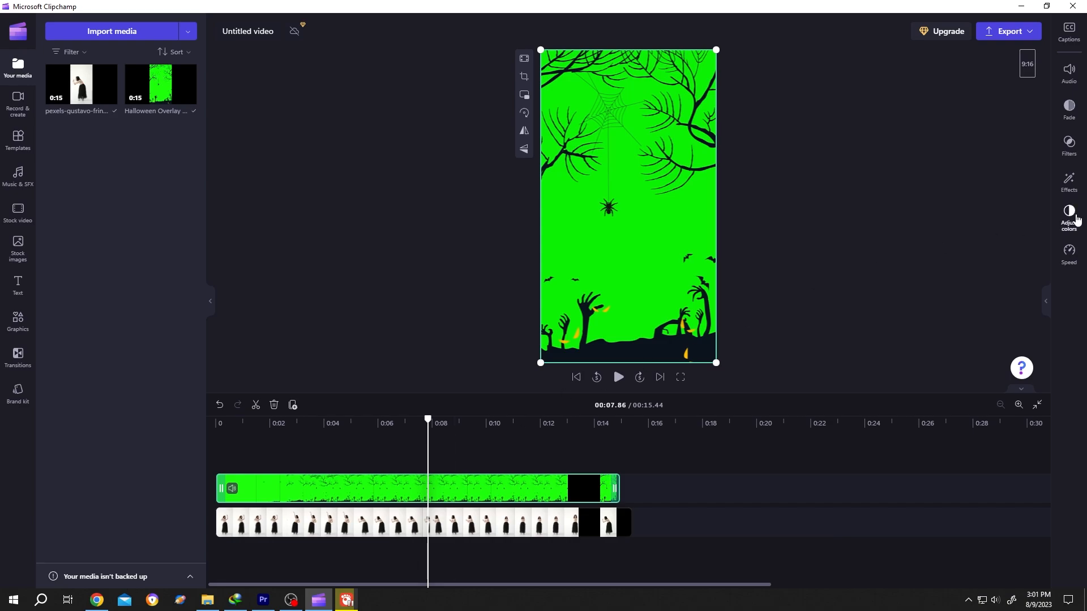
pyautogui.click(1068, 180)
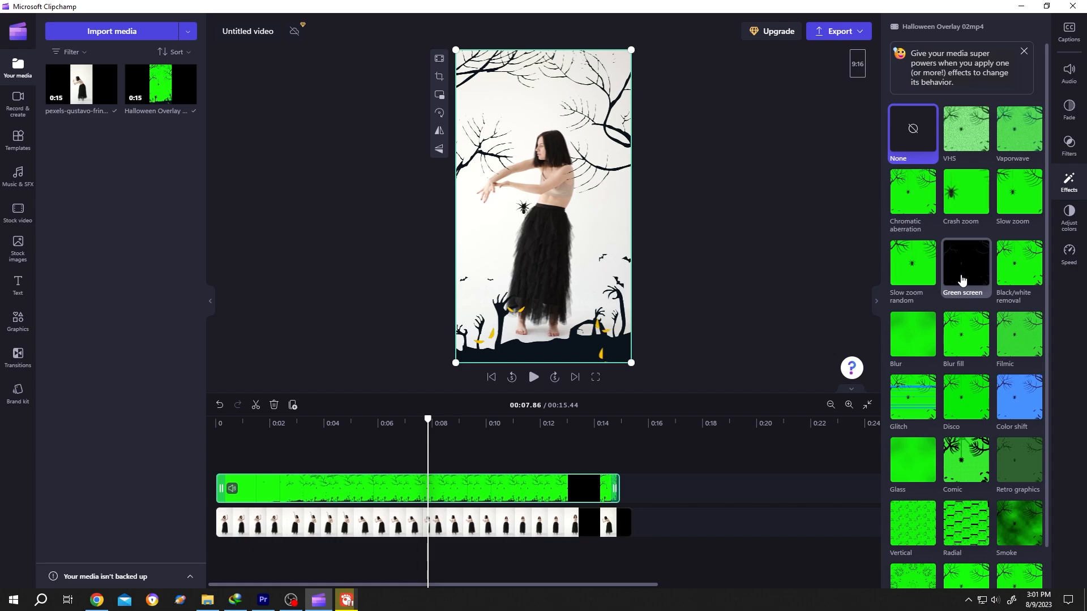
pyautogui.click(964, 263)
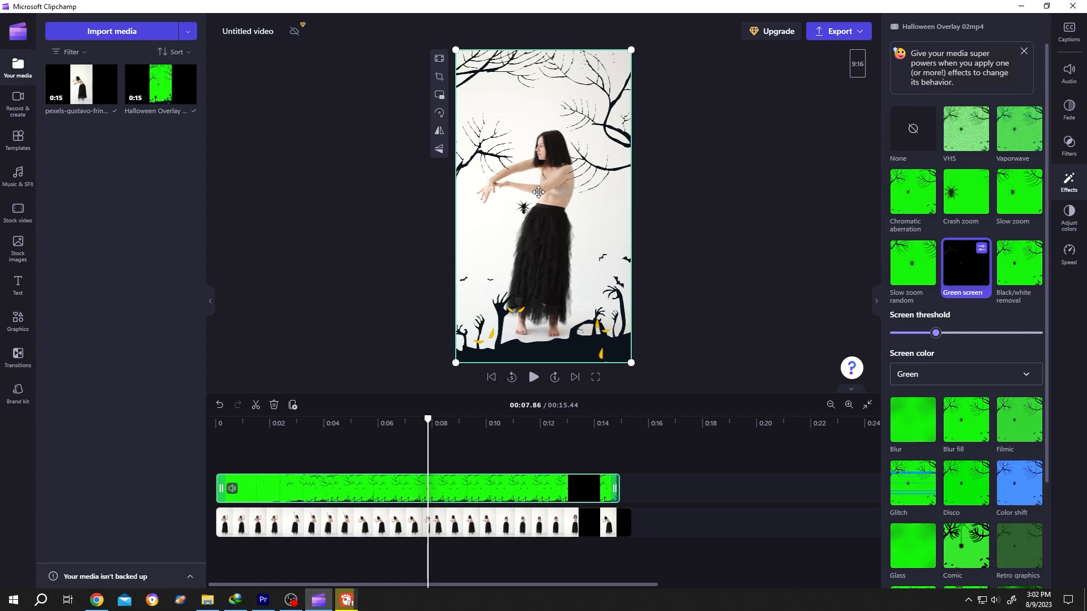
pyautogui.moveTo(921, 328)
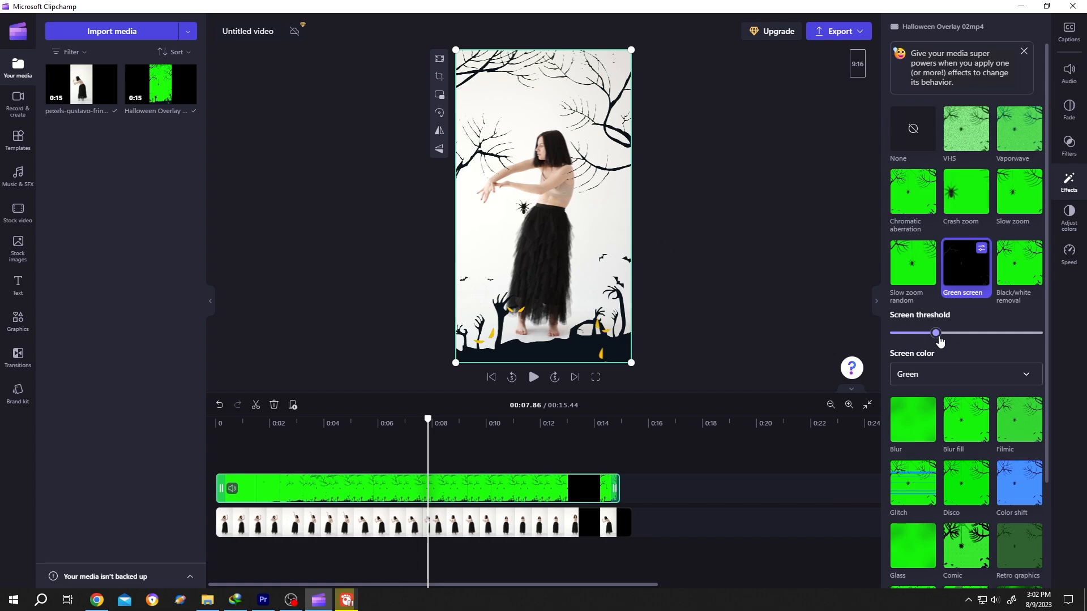
pyautogui.moveTo(936, 333); pyautogui.dragTo(1016, 333)
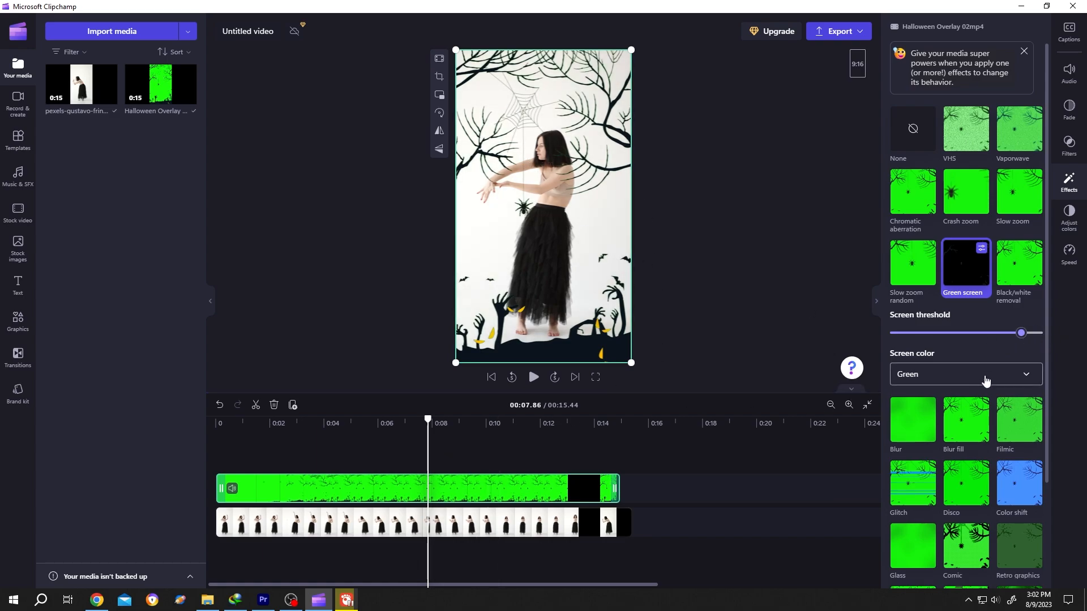
# Close the effects panel and replay the keyed composite from about 0:02.
pyautogui.click(963, 374)
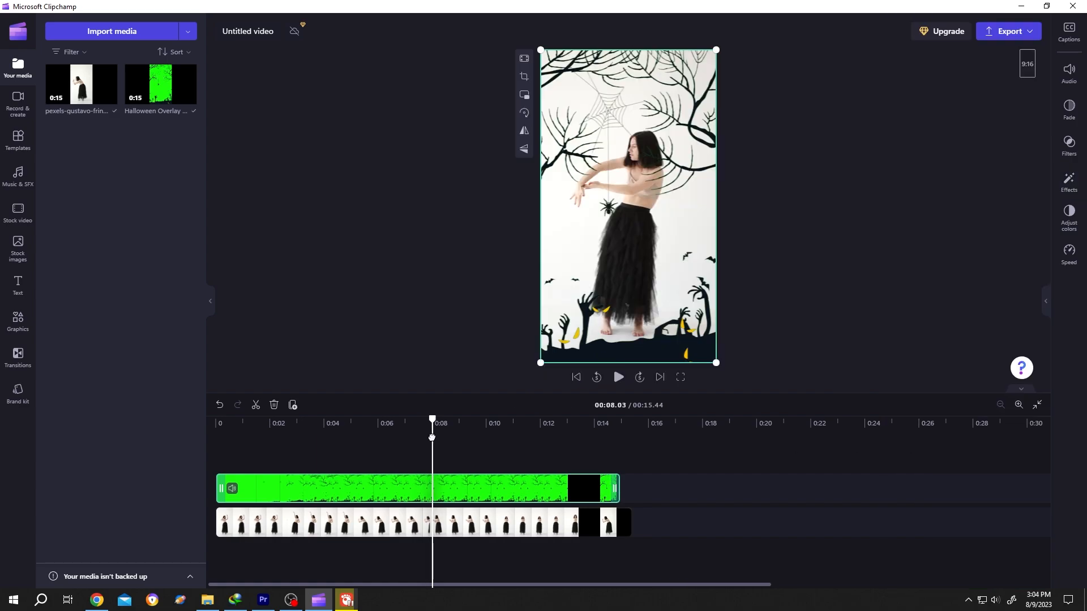
pyautogui.click(269, 423)
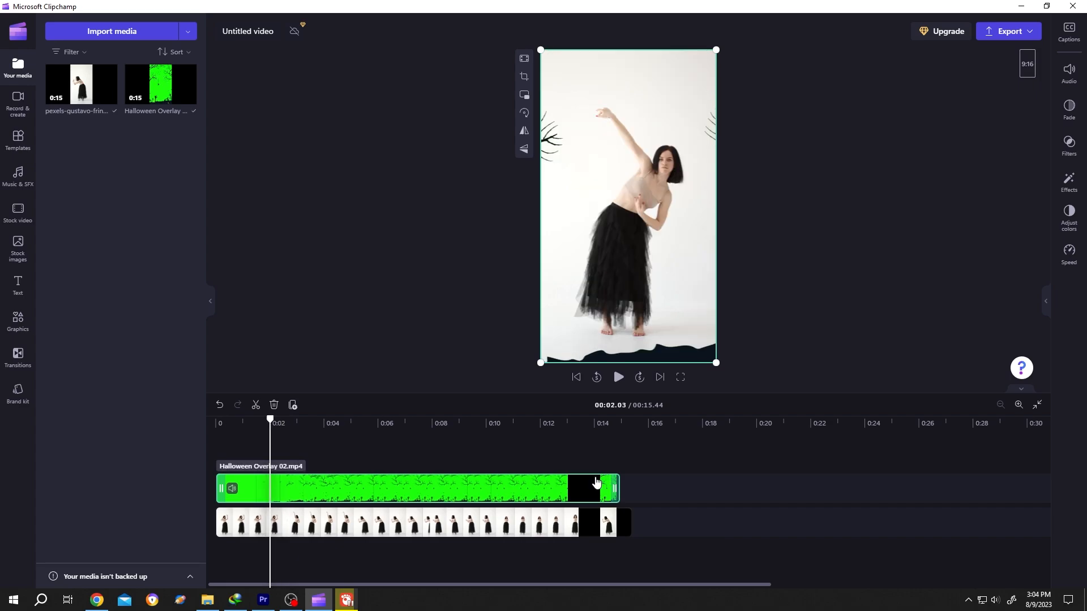
pyautogui.click(617, 377)
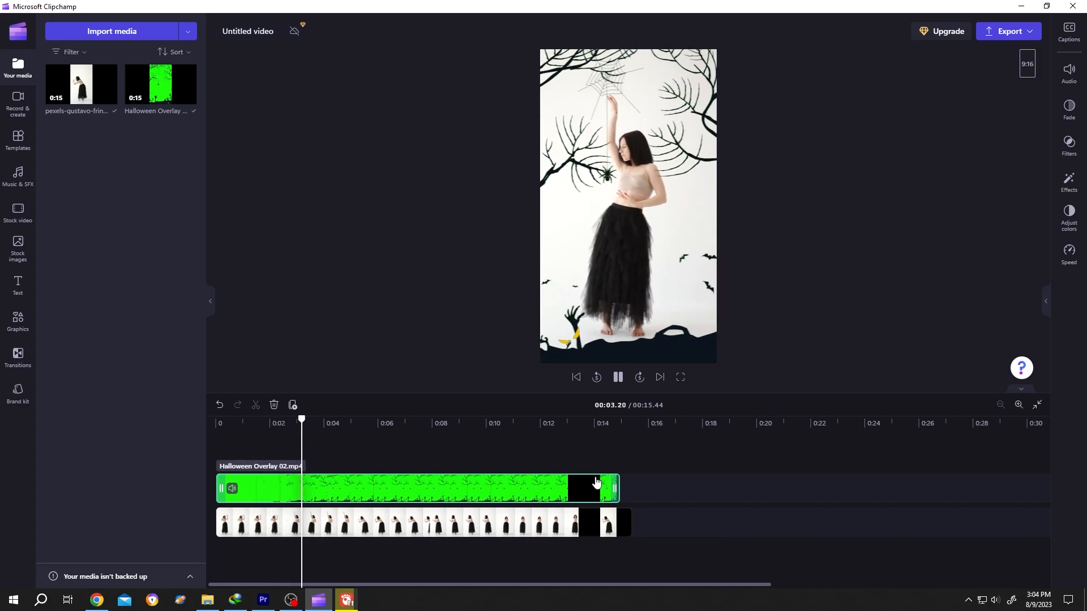